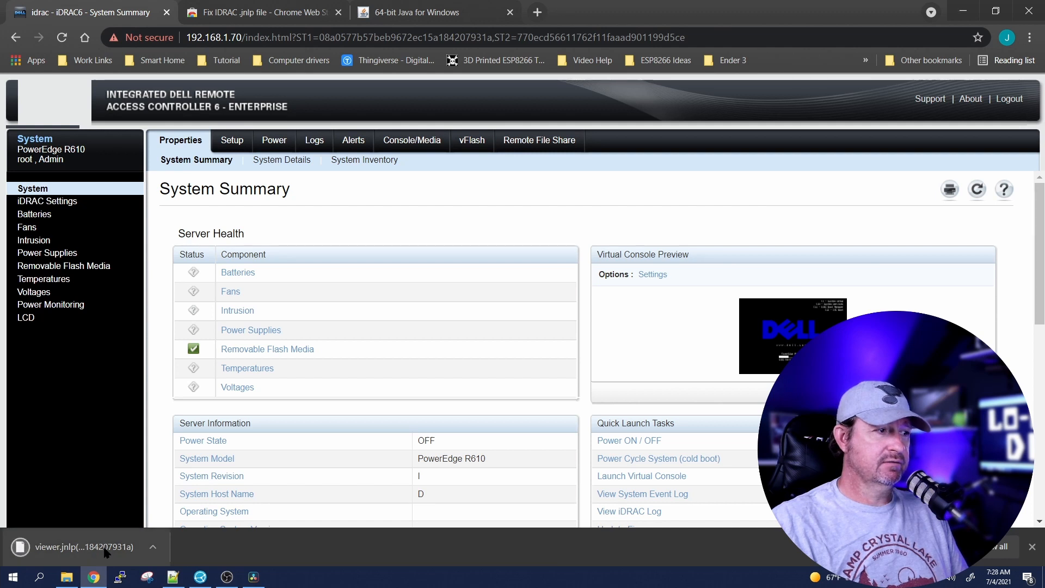
# Dismiss the viewer.jnlp download notice on the iDRAC6 System Summary page
pyautogui.click(82, 546)
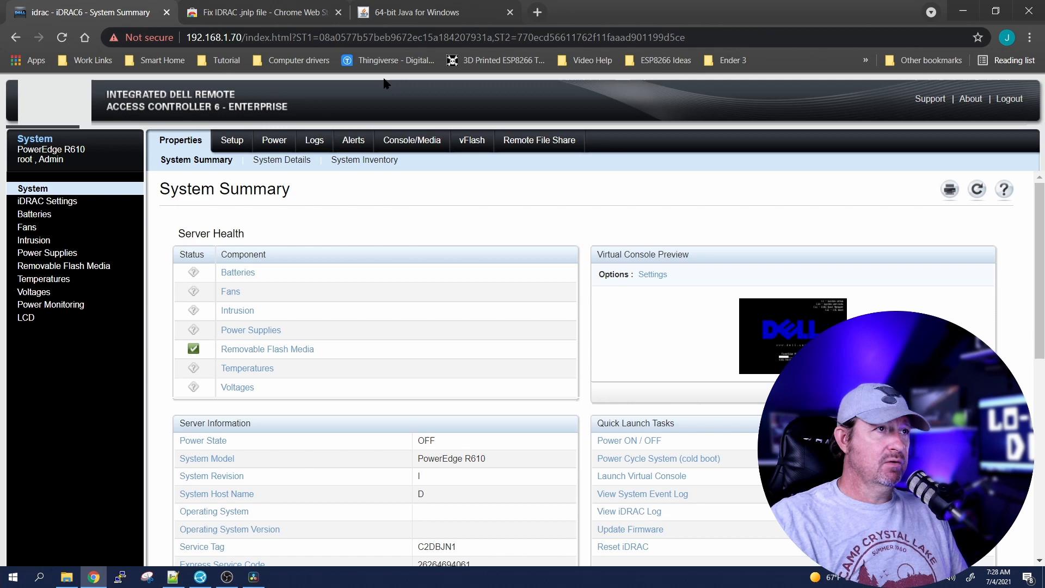
# Add the Fix IDRAC .jnlp file extension to Chrome from its Web Store page
pyautogui.click(259, 14)
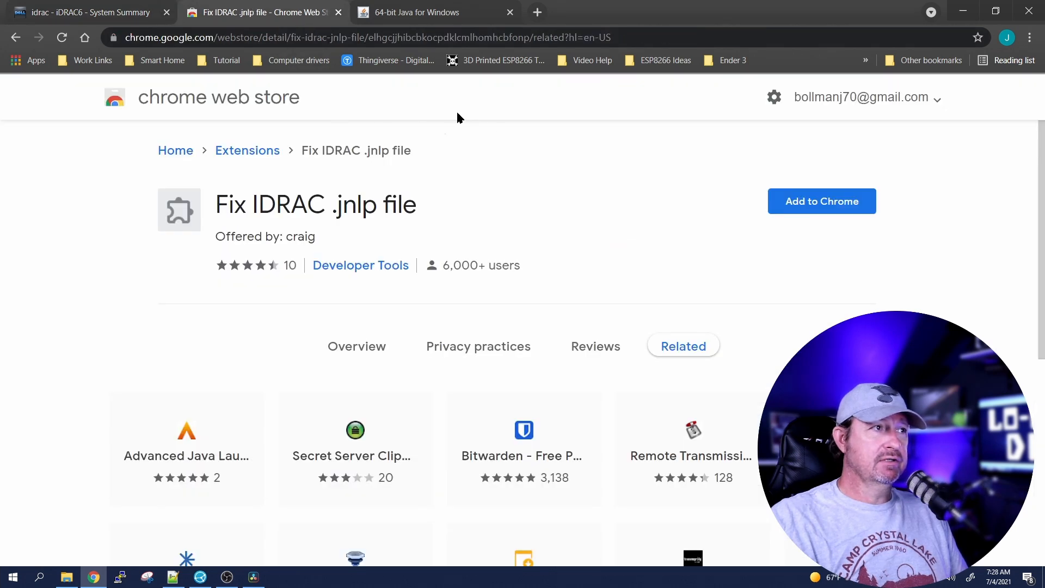
pyautogui.moveTo(194, 141)
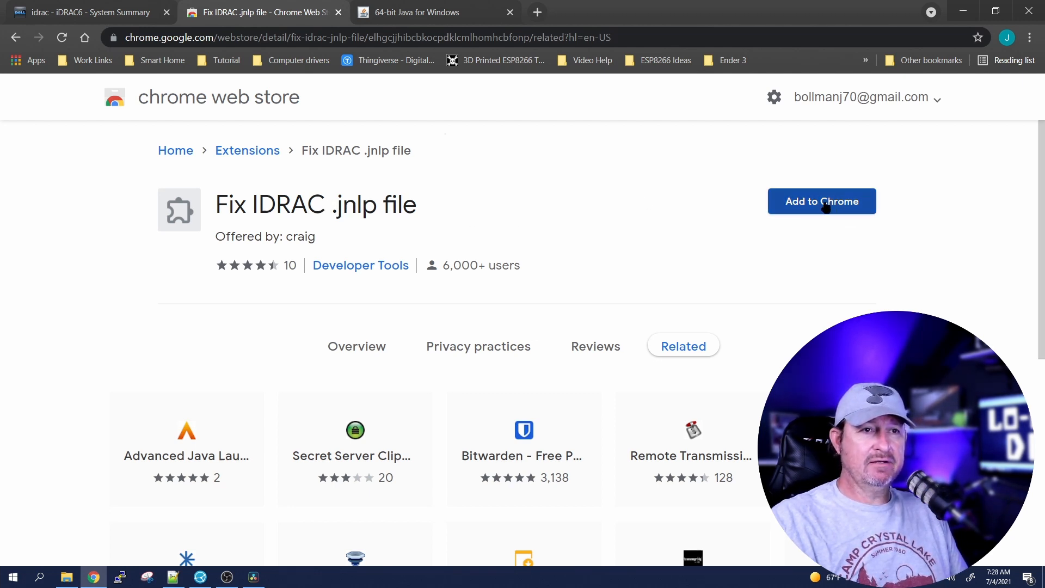
pyautogui.click(822, 200)
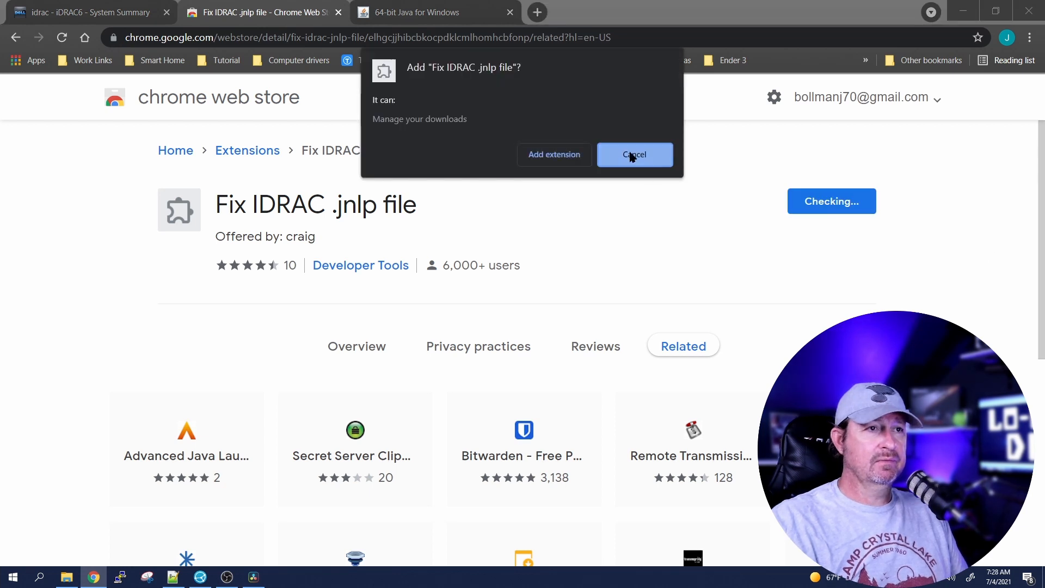
pyautogui.click(635, 155)
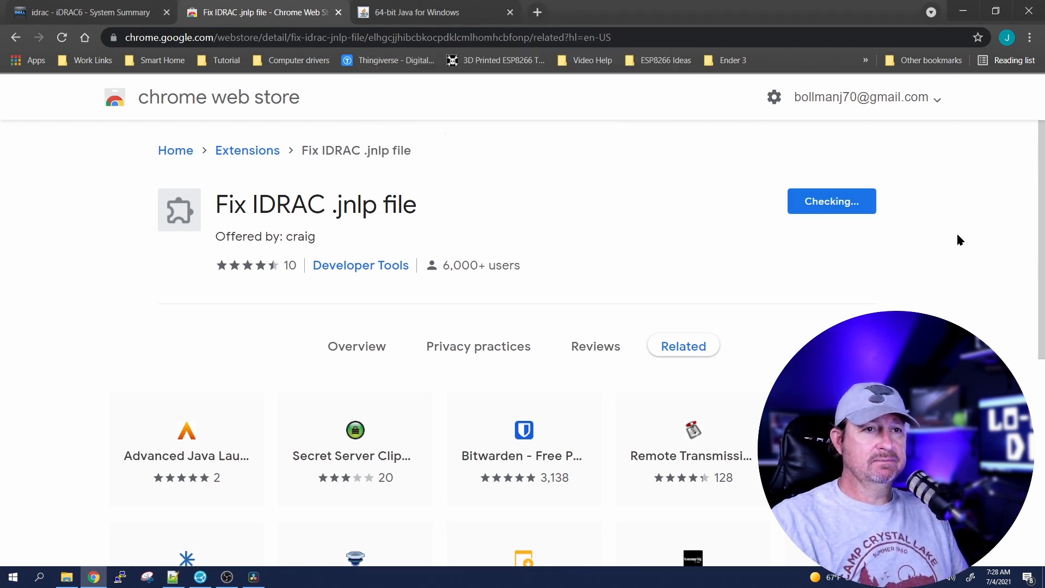
pyautogui.click(832, 202)
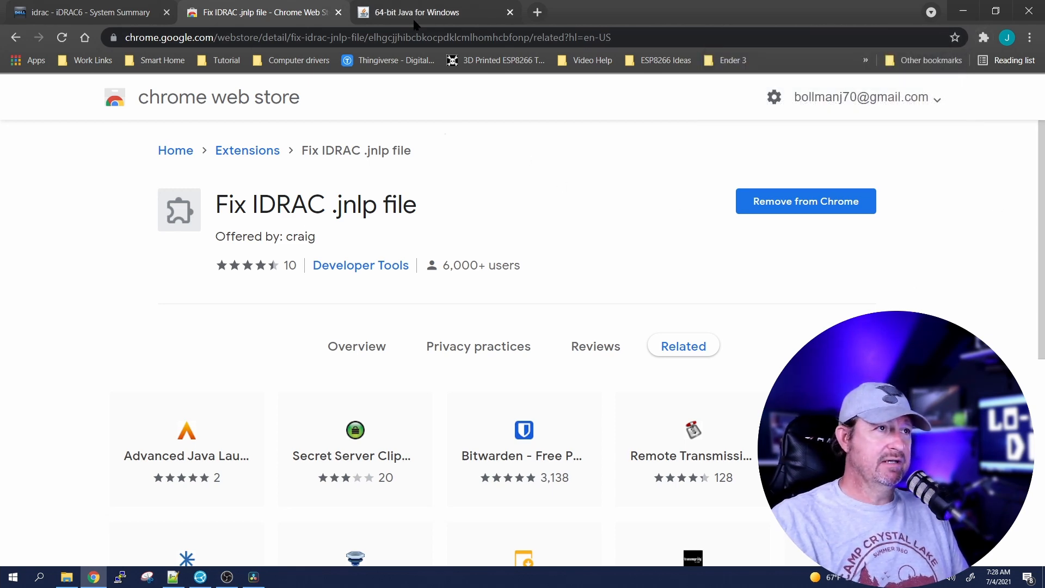
# Accept the license and download 64-bit Java 8 Update 291 from java.com, then run its installer
pyautogui.click(415, 12)
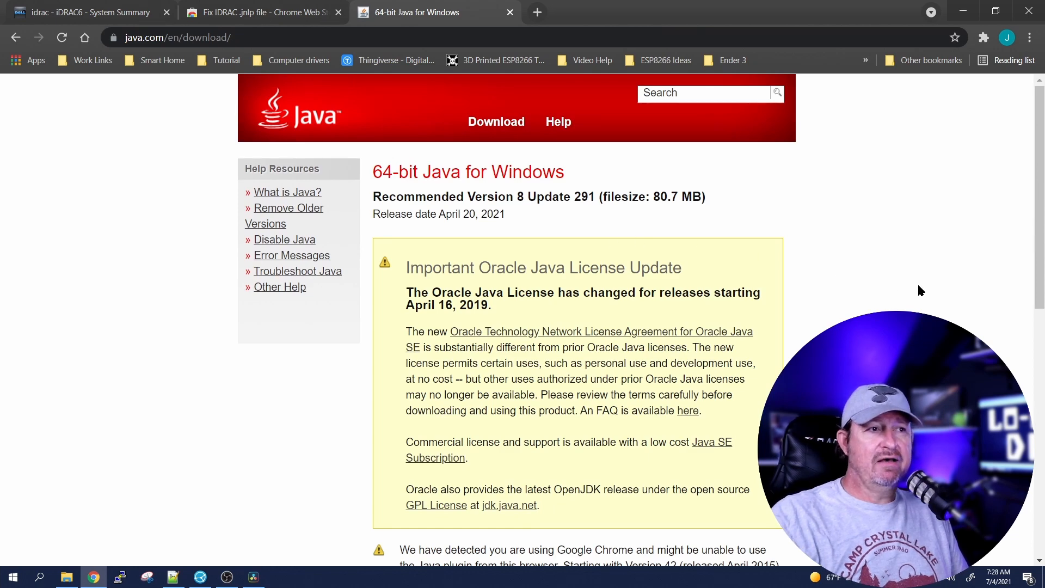
pyautogui.scroll(-3)
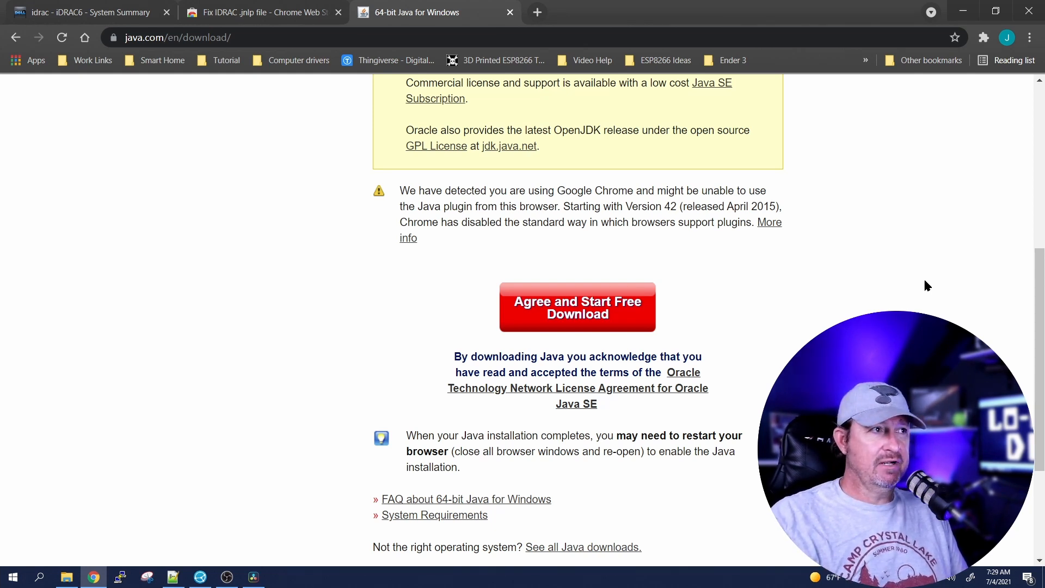
pyautogui.moveTo(346, 296)
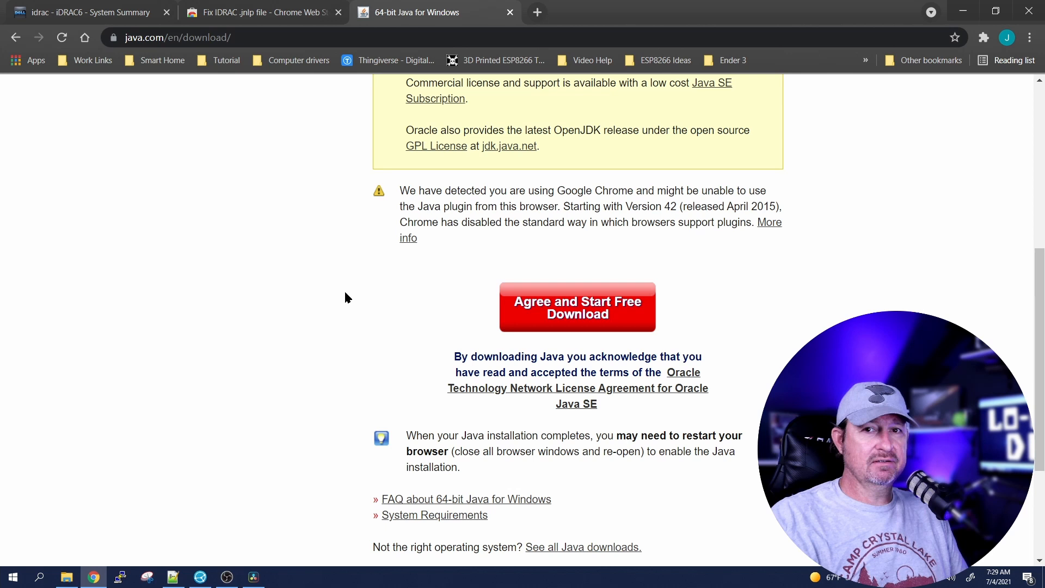
pyautogui.moveTo(455, 308)
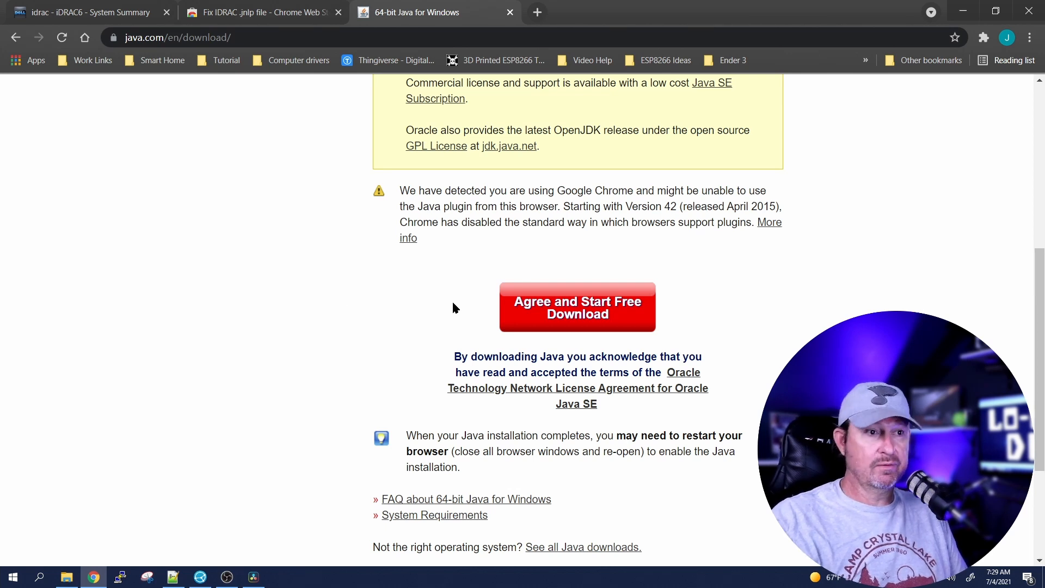
pyautogui.click(577, 307)
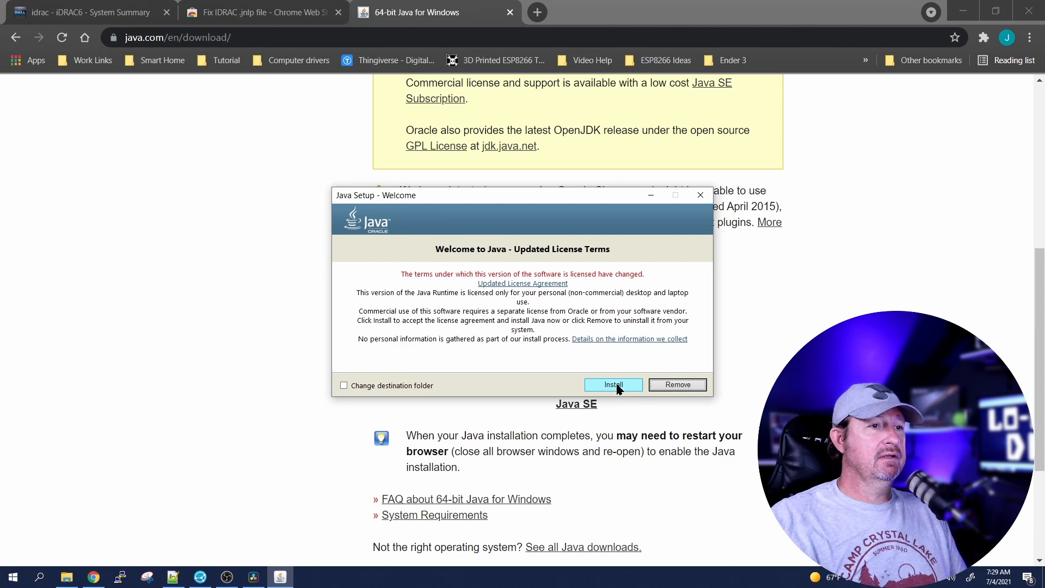
pyautogui.click(614, 386)
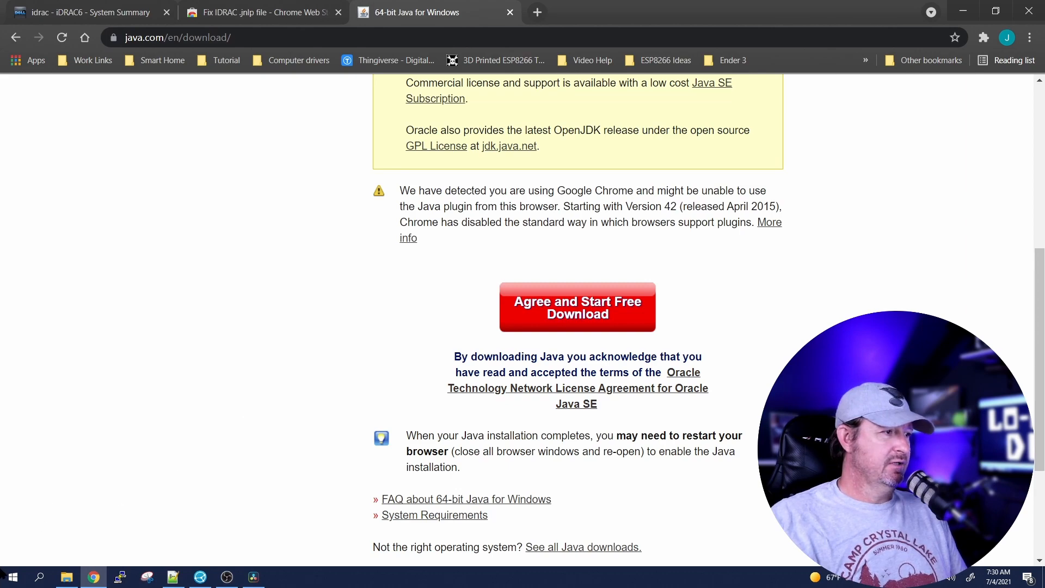
pyautogui.click(13, 577)
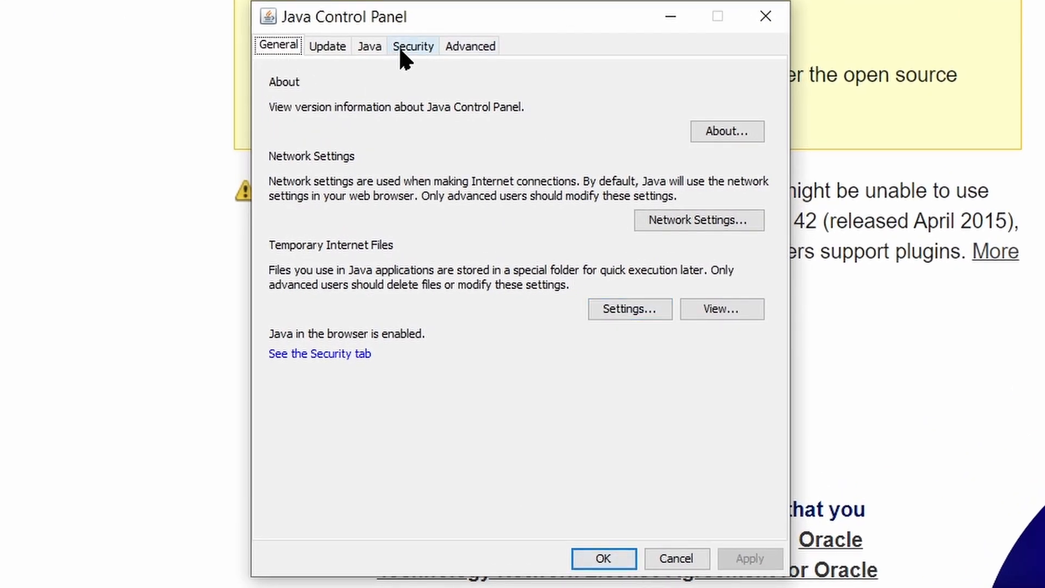
pyautogui.click(414, 45)
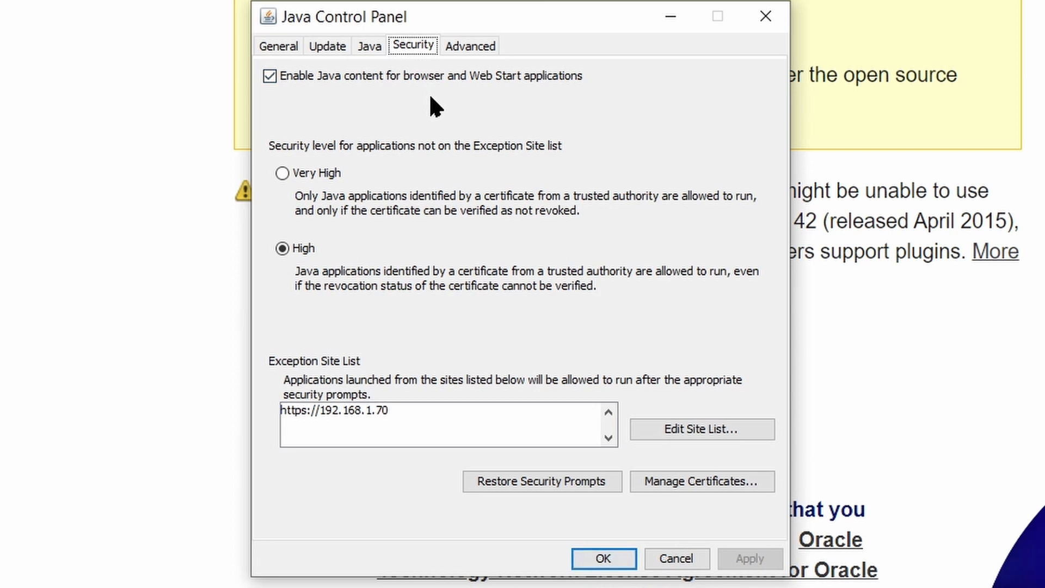
pyautogui.moveTo(319, 383)
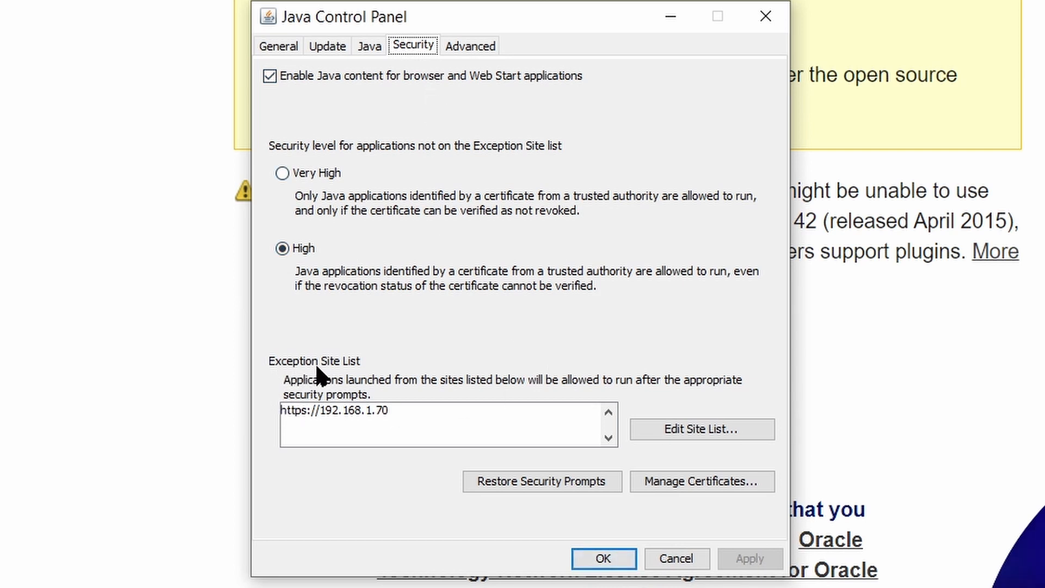
pyautogui.moveTo(442, 399)
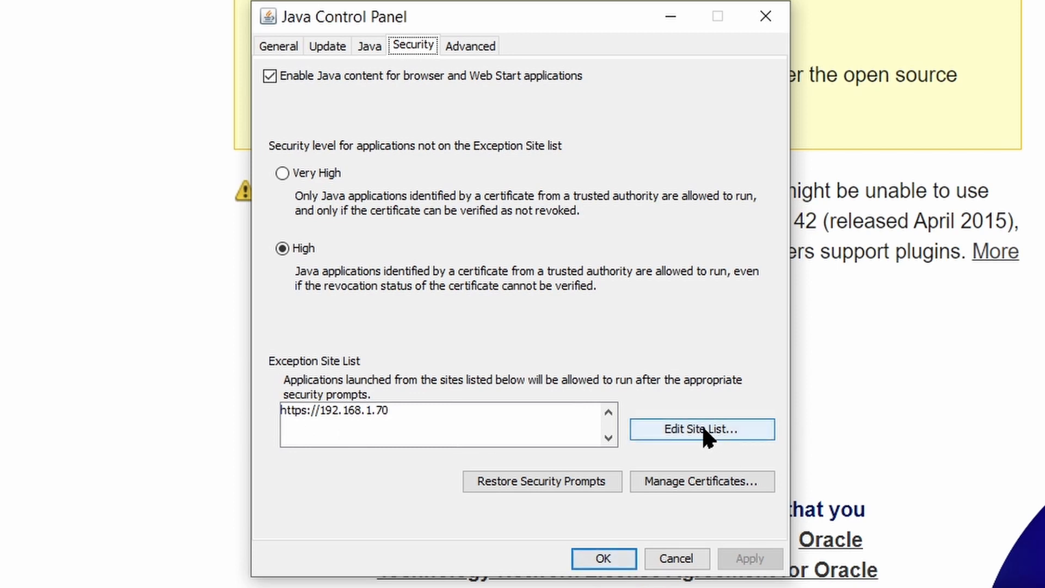
pyautogui.click(701, 429)
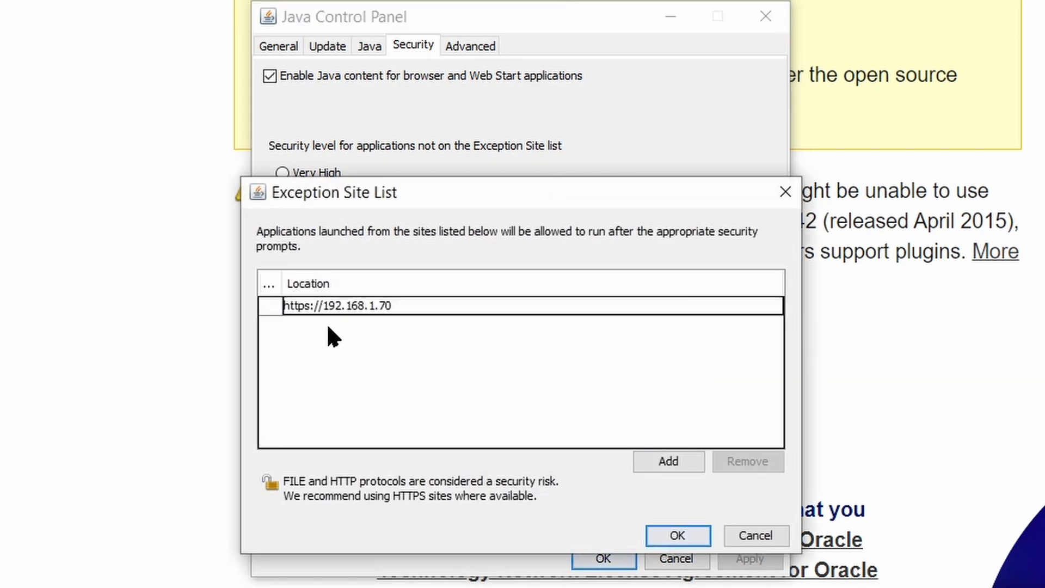
pyautogui.click(668, 462)
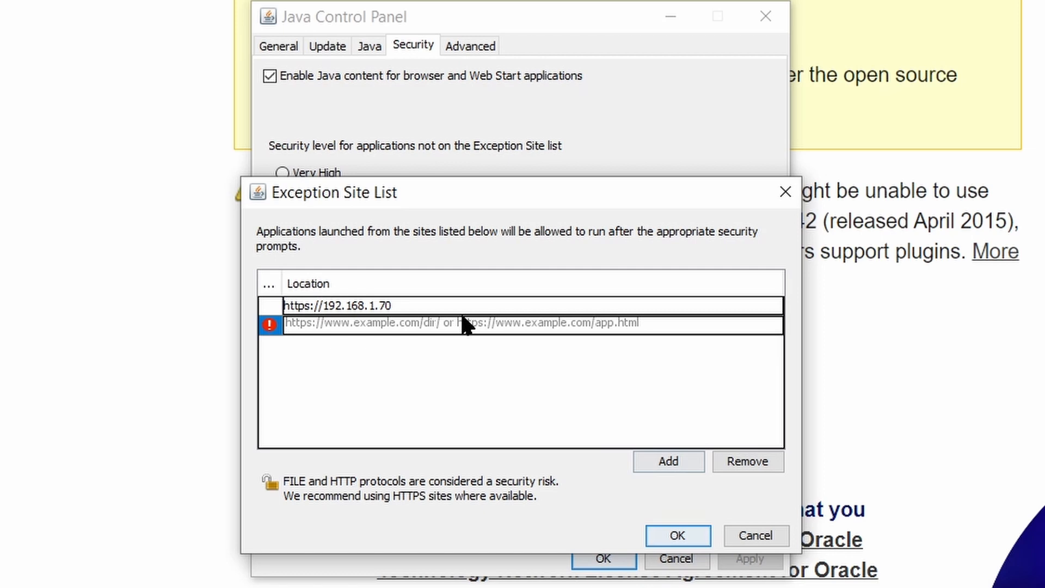
pyautogui.moveTo(697, 395)
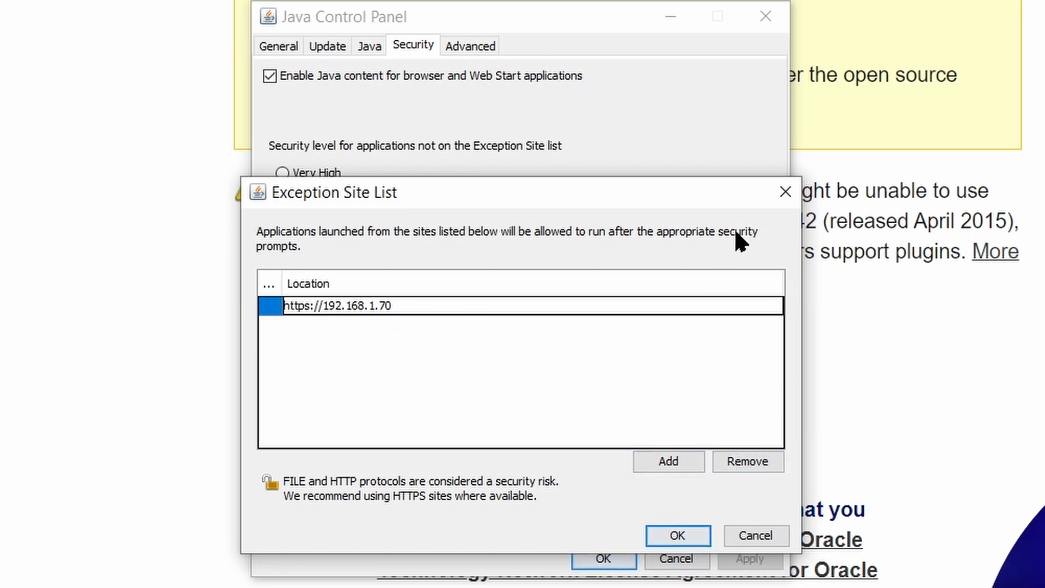
pyautogui.click(677, 535)
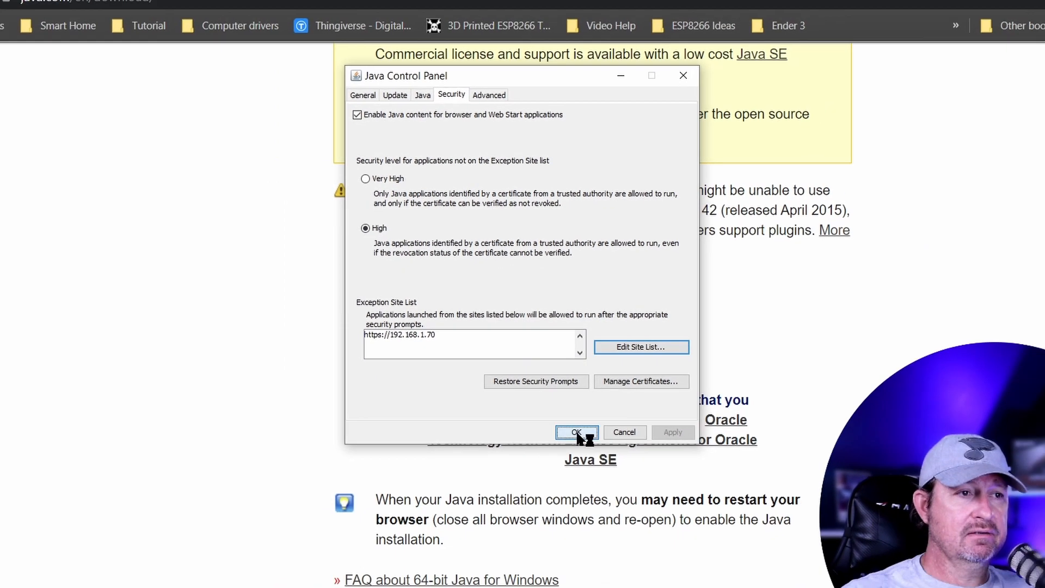
pyautogui.click(577, 432)
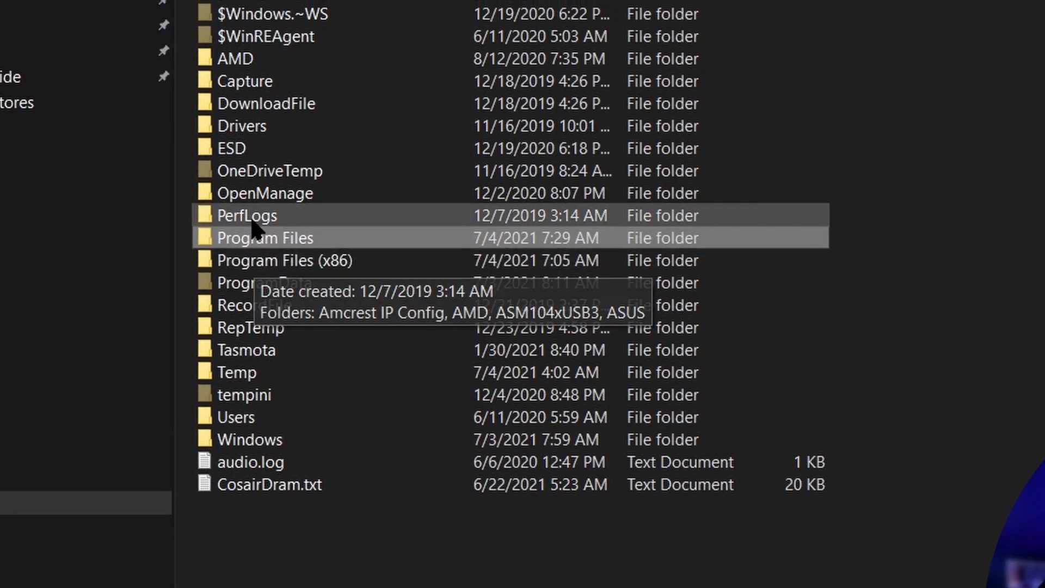
# Browse to Program Files\jre1.8.0_291\lib\security and open java.security in Notepad++
pyautogui.doubleClick(263, 238)
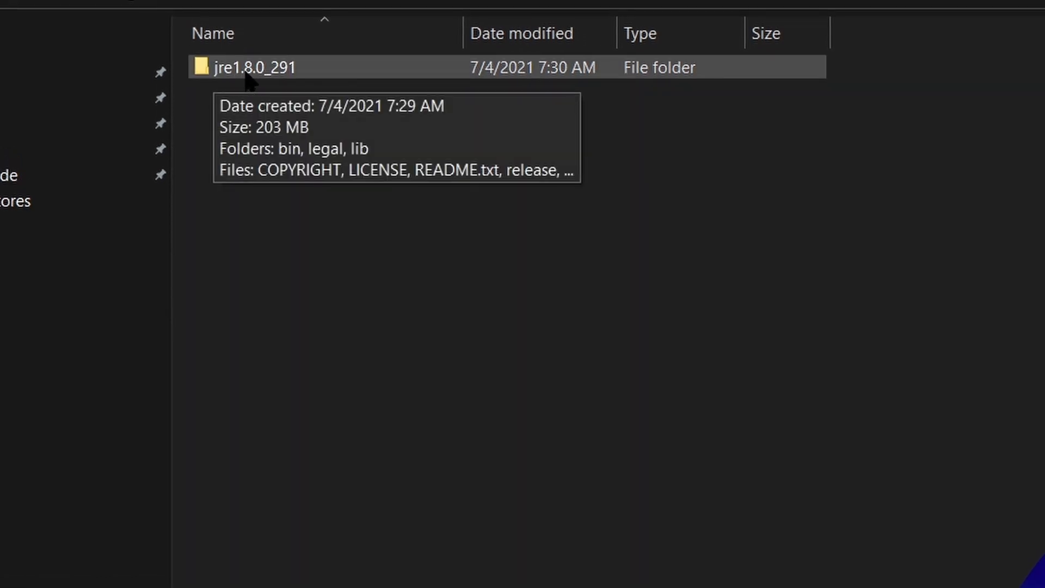
pyautogui.doubleClick(252, 67)
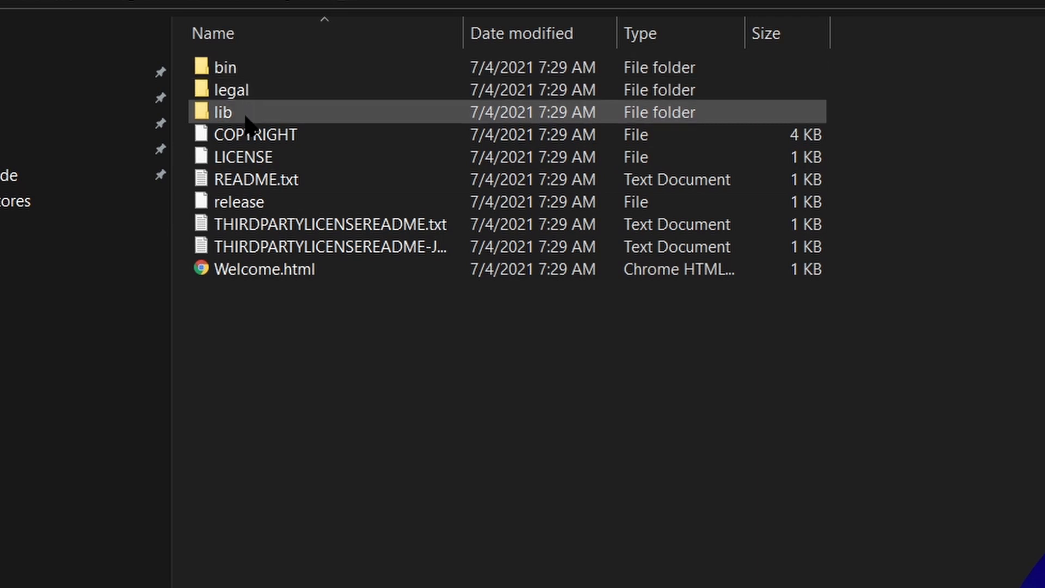
pyautogui.doubleClick(224, 112)
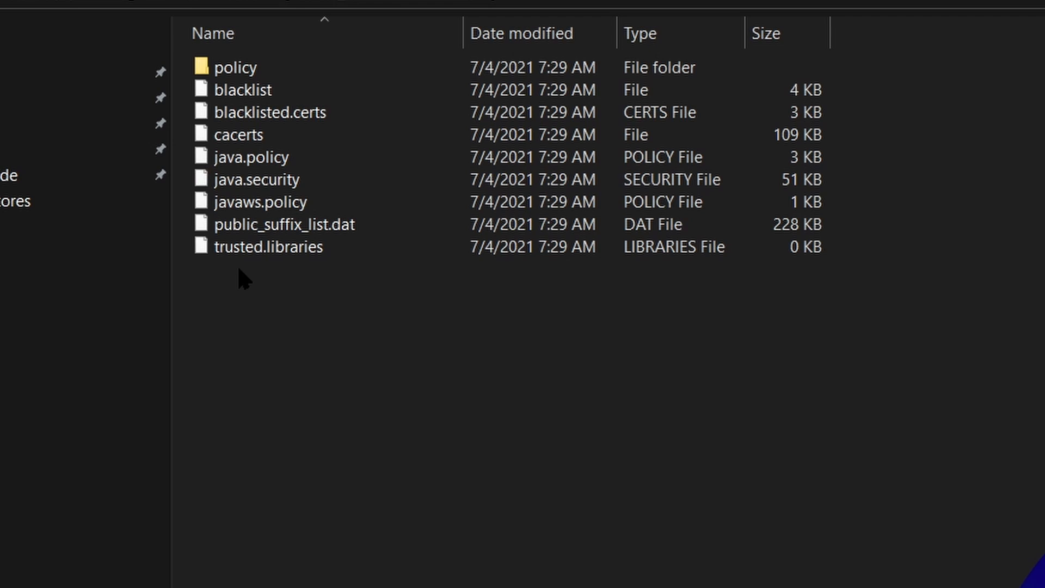
pyautogui.click(252, 178)
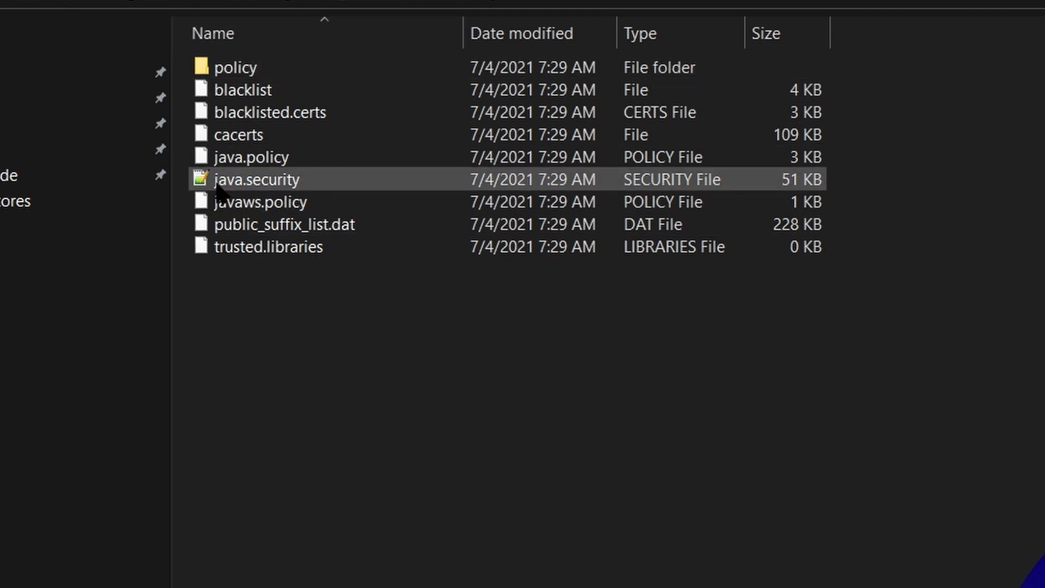
pyautogui.moveTo(279, 195)
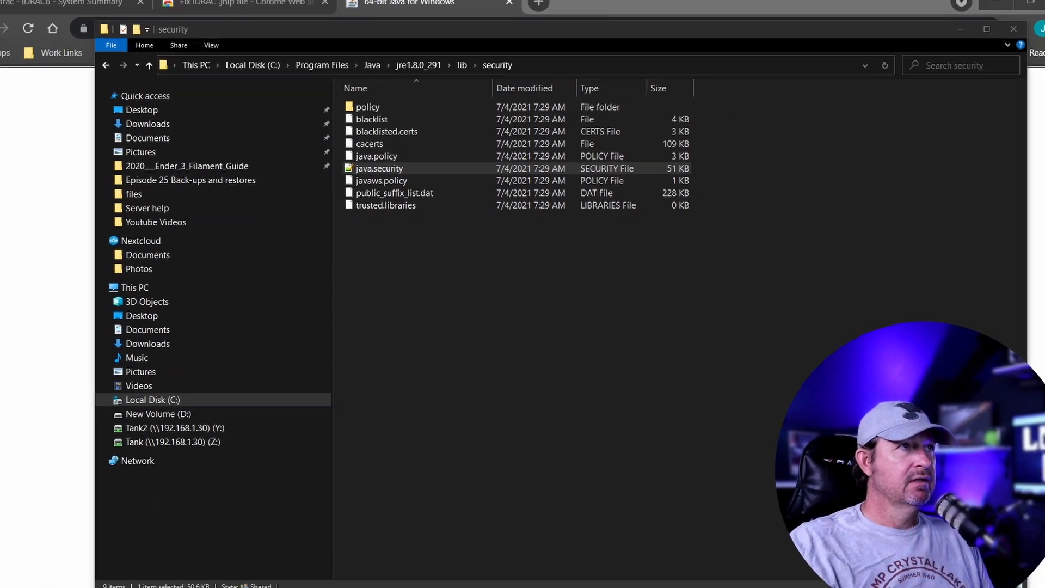
pyautogui.doubleClick(379, 167)
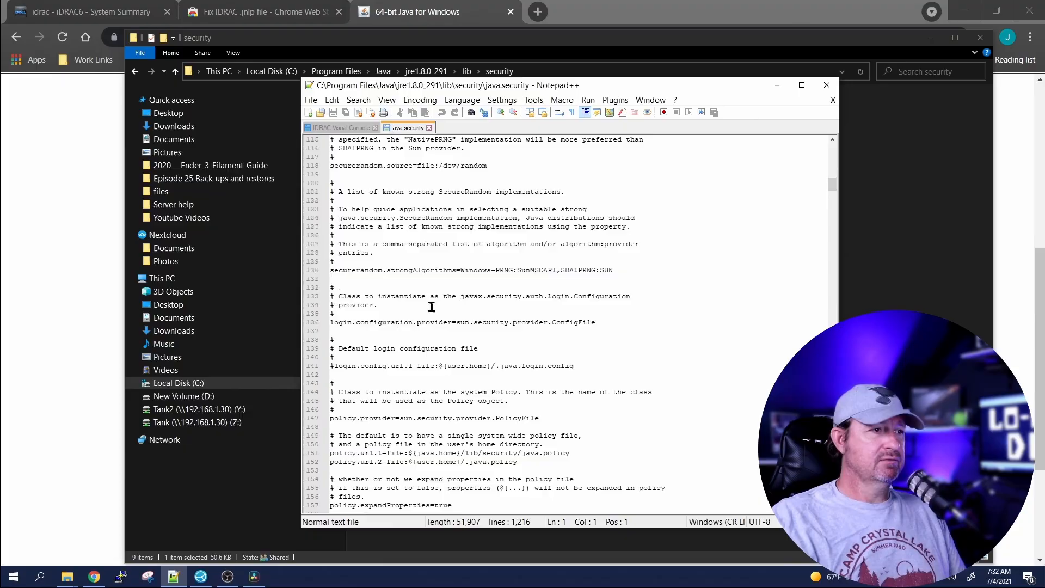
# Edit the jdk.tls.disabledAlgorithms lines near line 722, save as Administrator, and close Notepad++
pyautogui.scroll(-3)
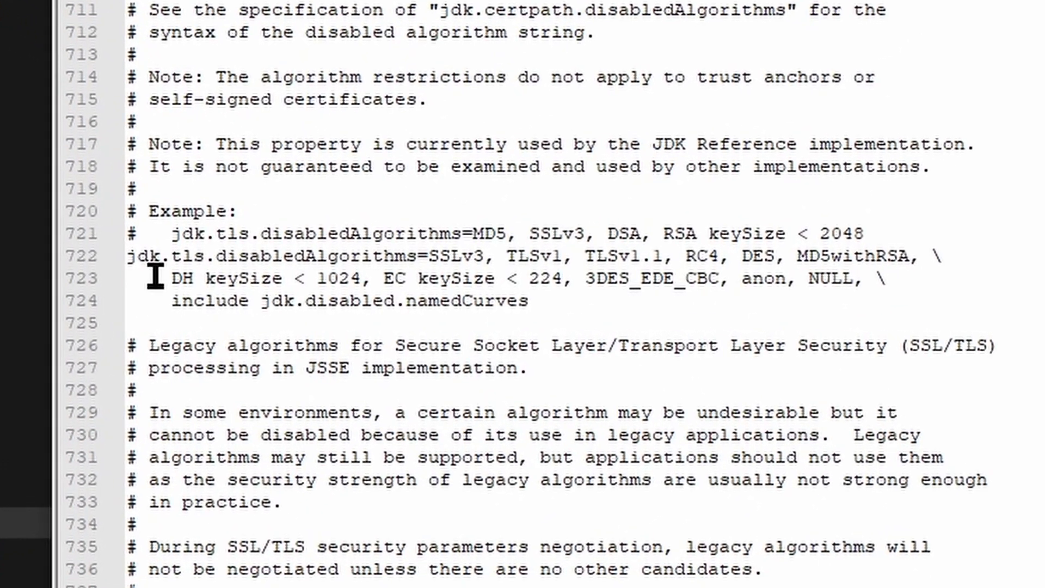
pyautogui.scroll(-3)
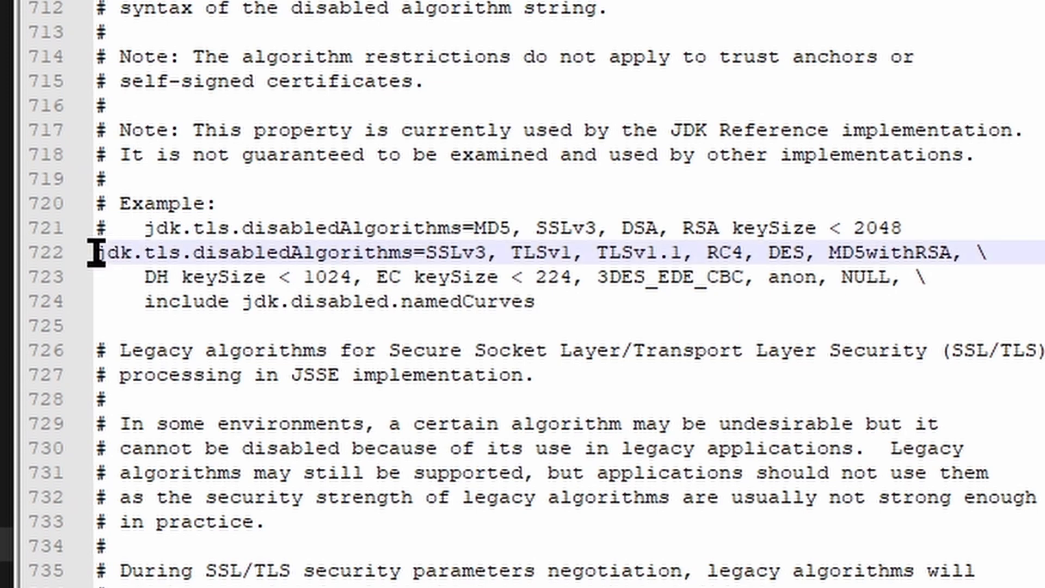
pyautogui.moveTo(334, 315)
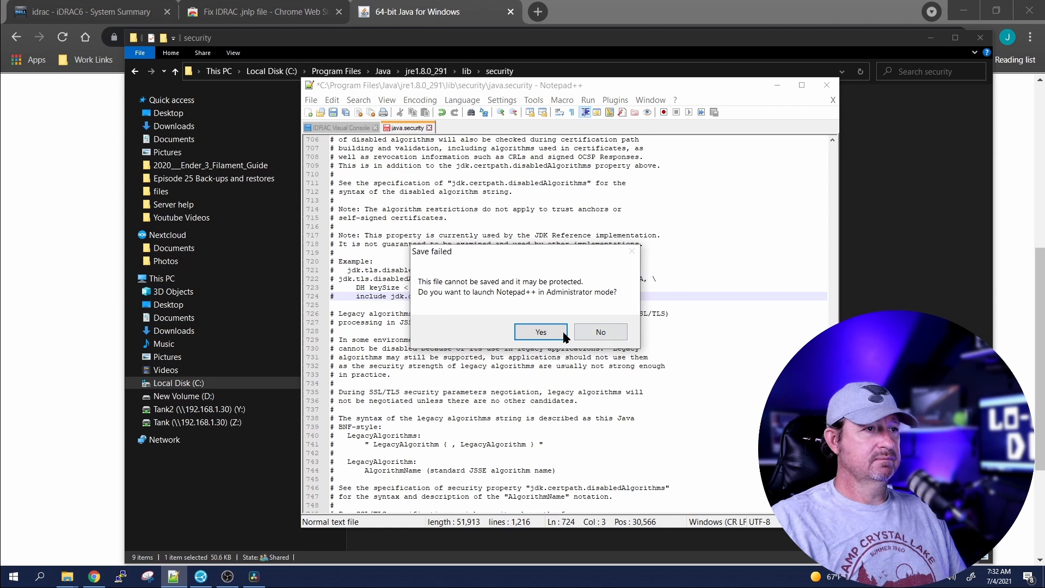
pyautogui.click(540, 331)
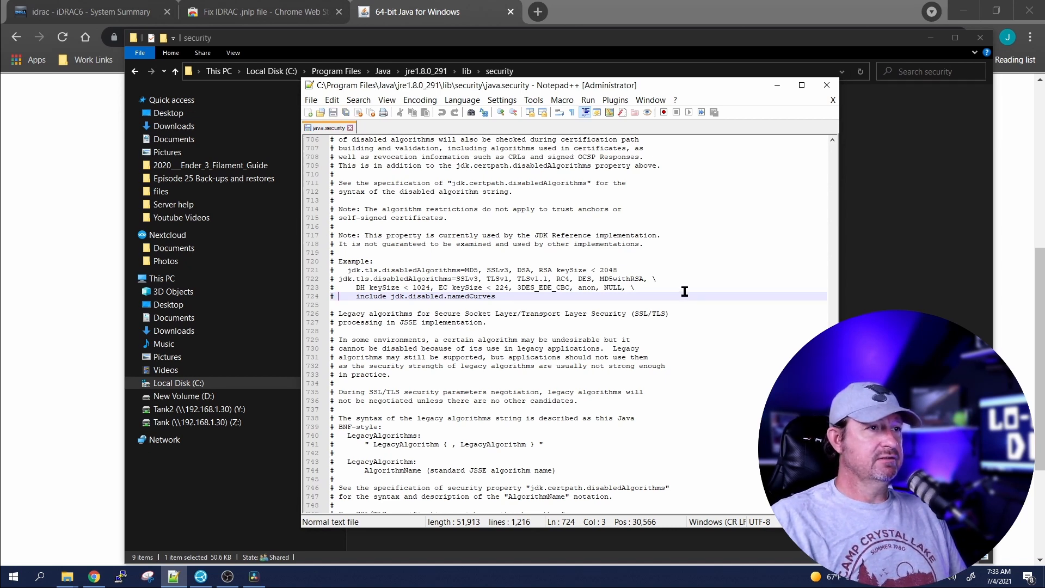
pyautogui.moveTo(827, 85)
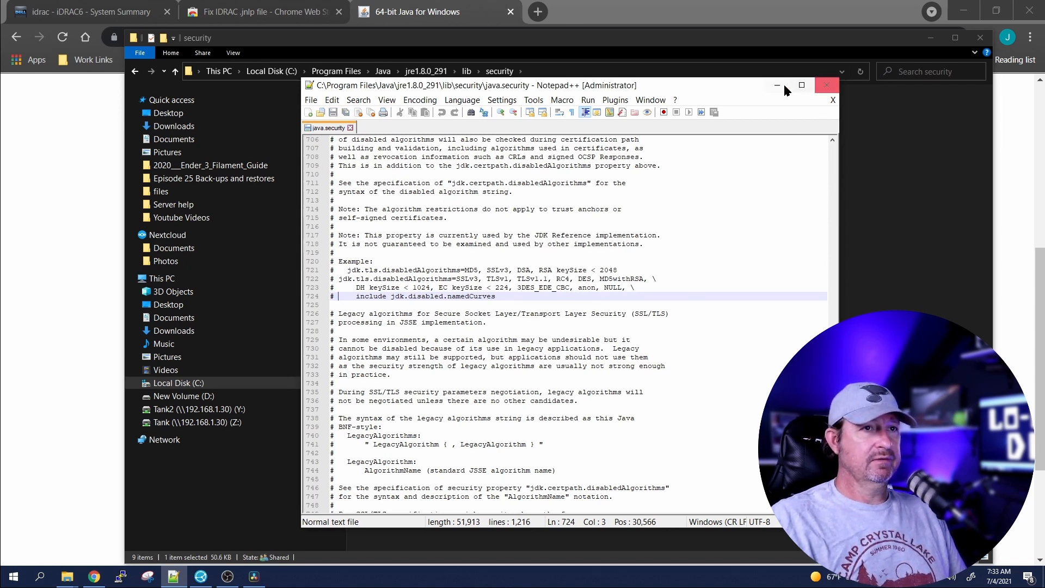
pyautogui.click(826, 85)
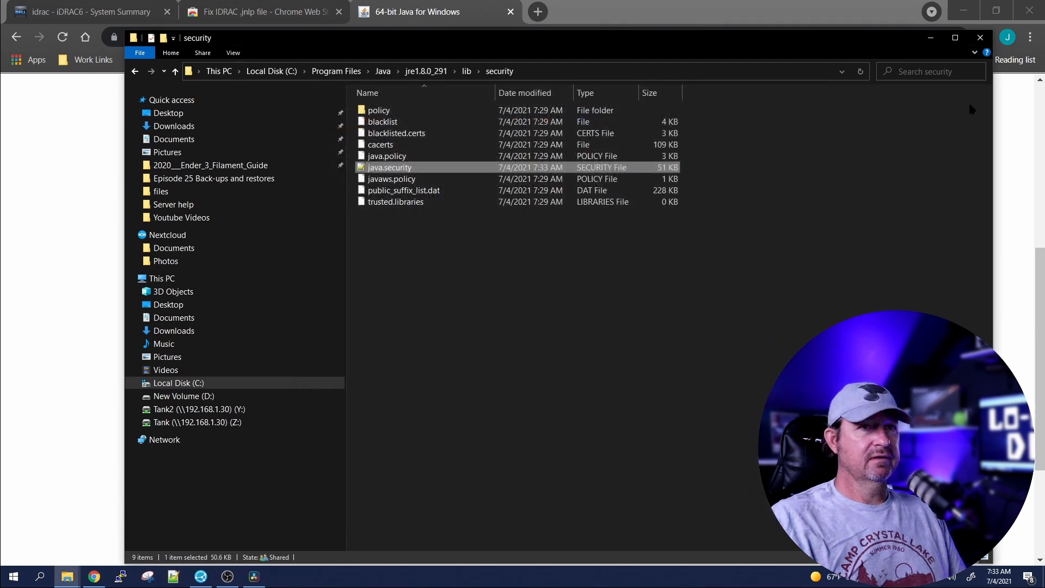
# Return to the iDRAC6 System Summary, launch the virtual console and keep the downloaded viewer.jnlp
pyautogui.click(427, 11)
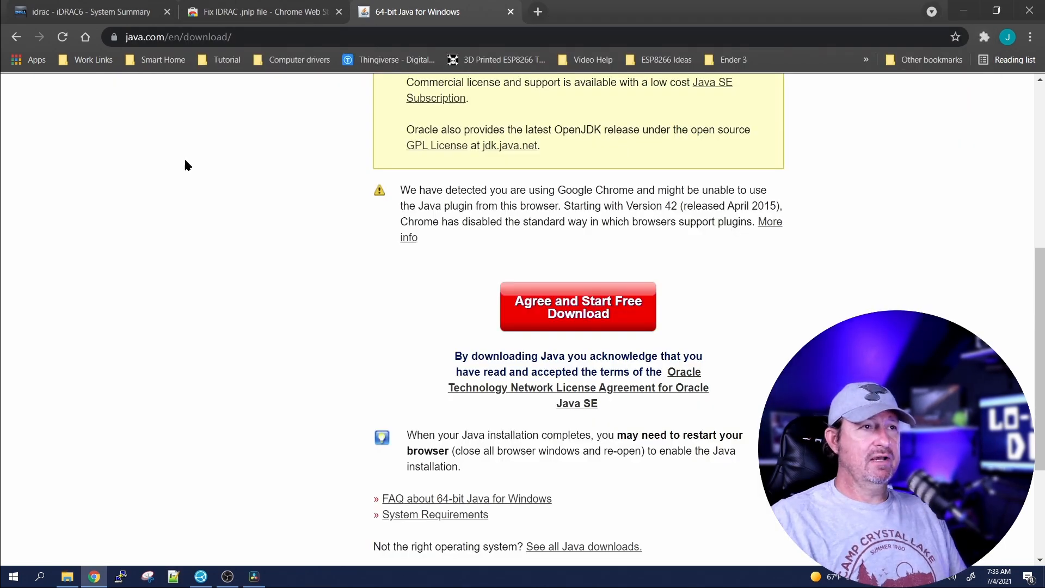
pyautogui.click(88, 11)
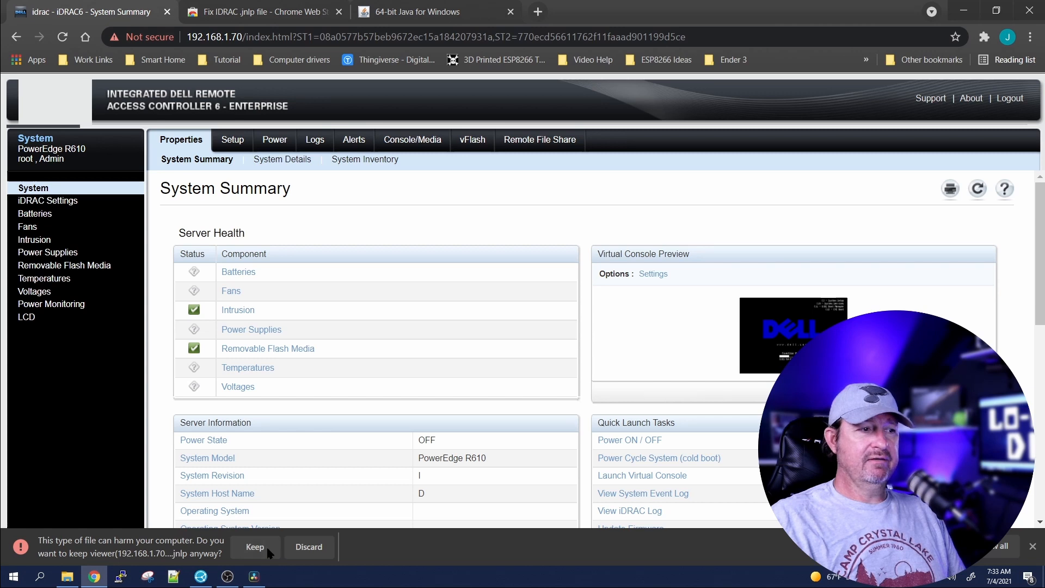
pyautogui.click(255, 546)
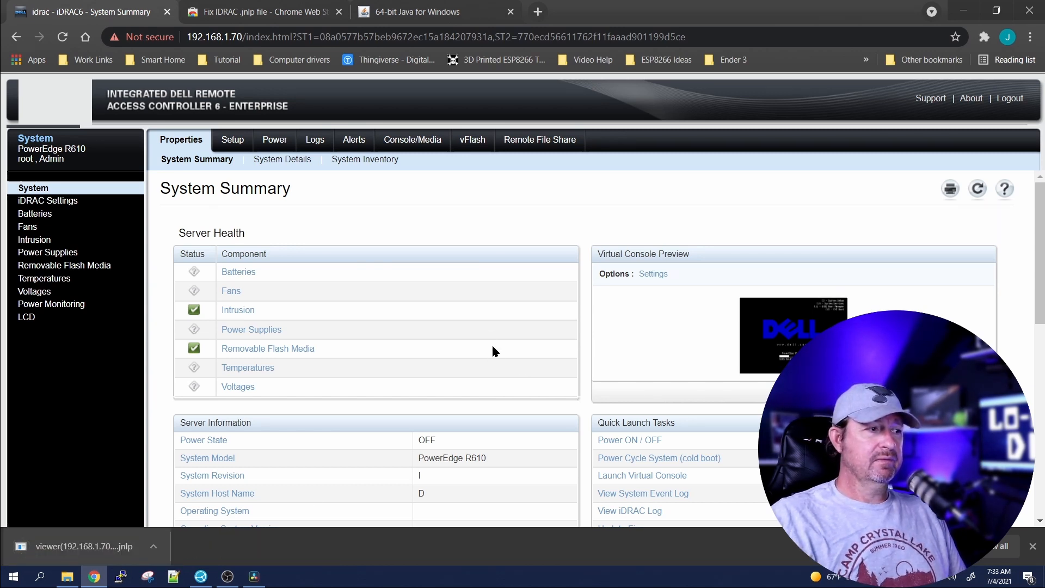
pyautogui.moveTo(92, 548)
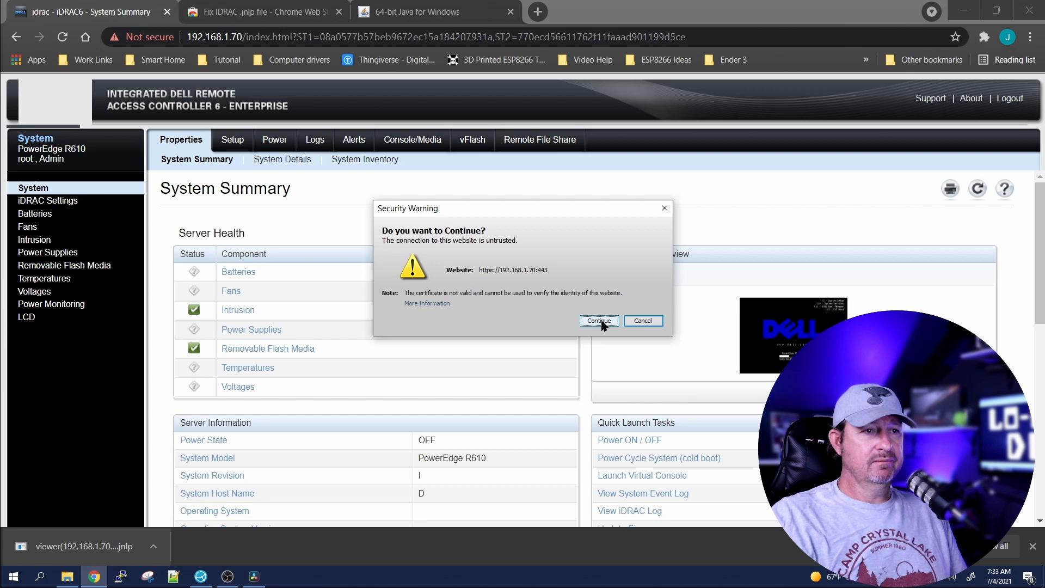
# Continue past the untrusted-connection warning, accept the risk, and run the virtual console application
pyautogui.click(599, 320)
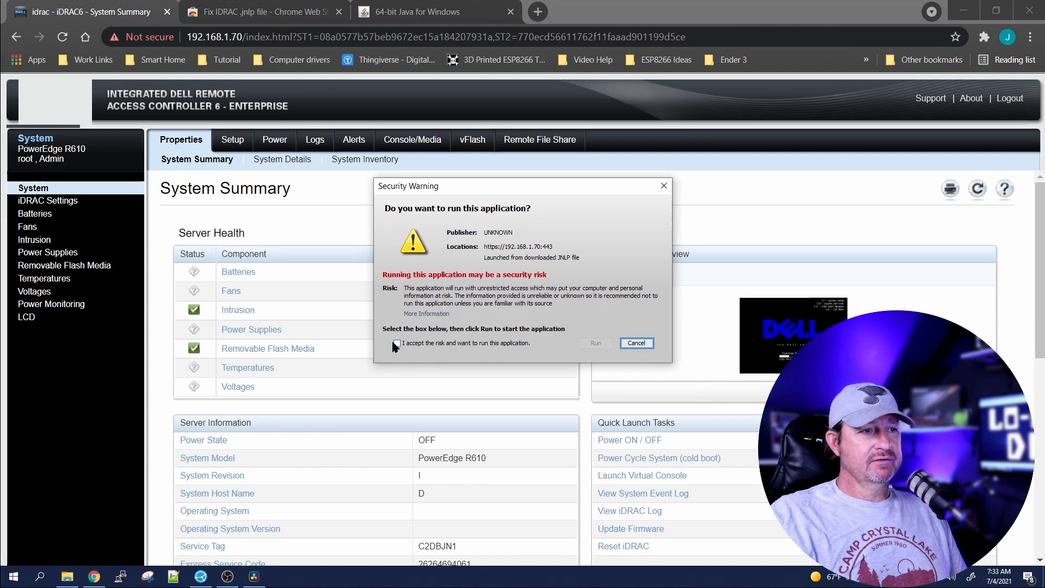
pyautogui.click(396, 343)
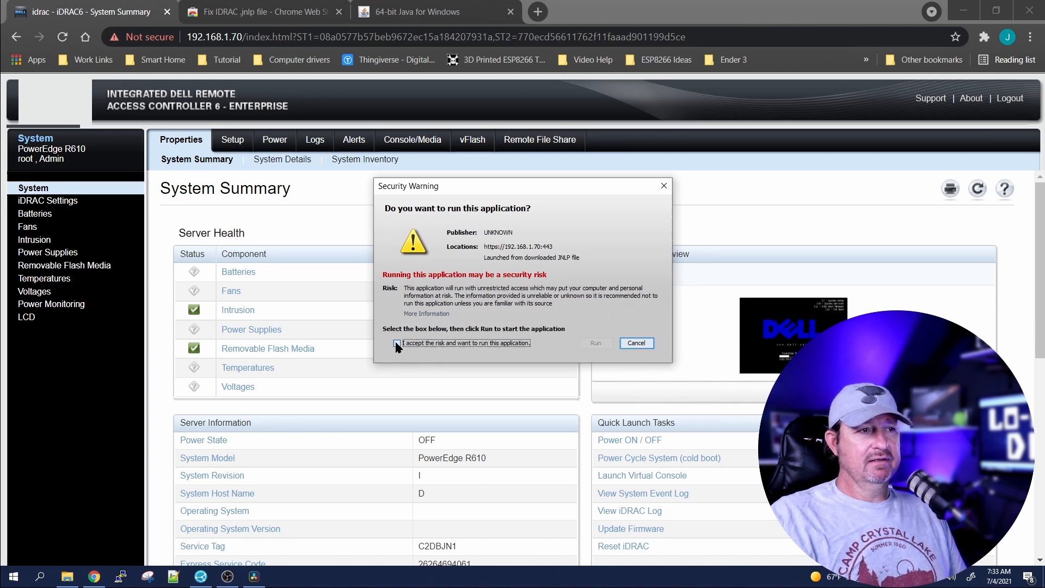
pyautogui.click(396, 343)
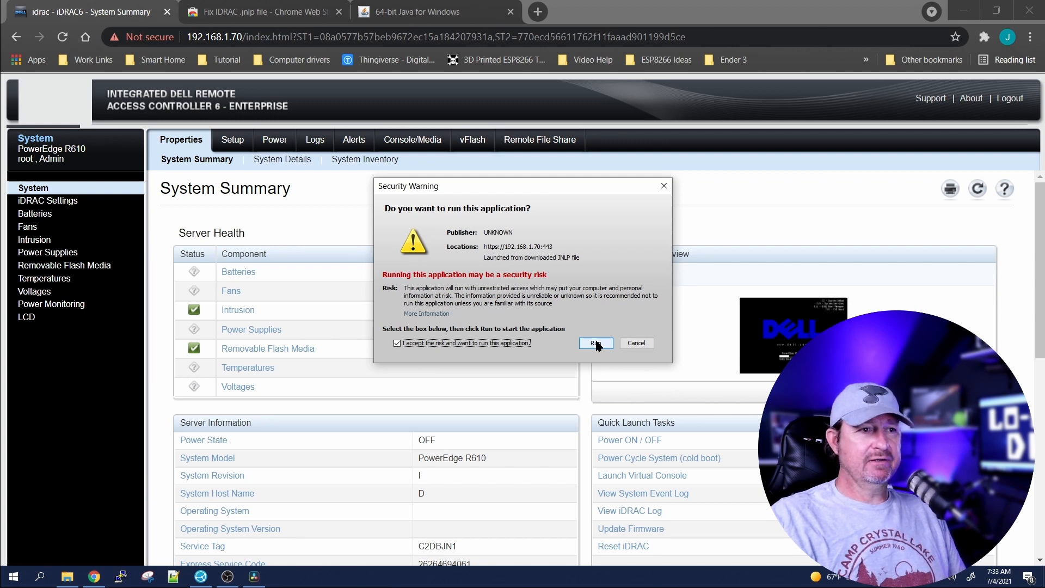
pyautogui.click(595, 343)
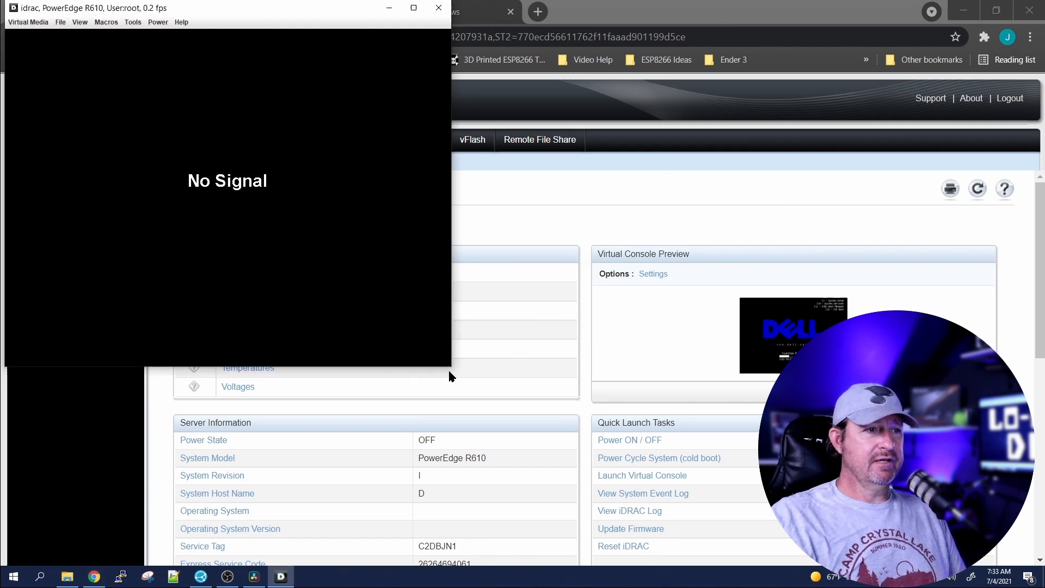
# Enlarge the PowerEdge R610 virtual console window and bring it back to the front
pyautogui.moveTo(451, 366); pyautogui.dragTo(497, 392)
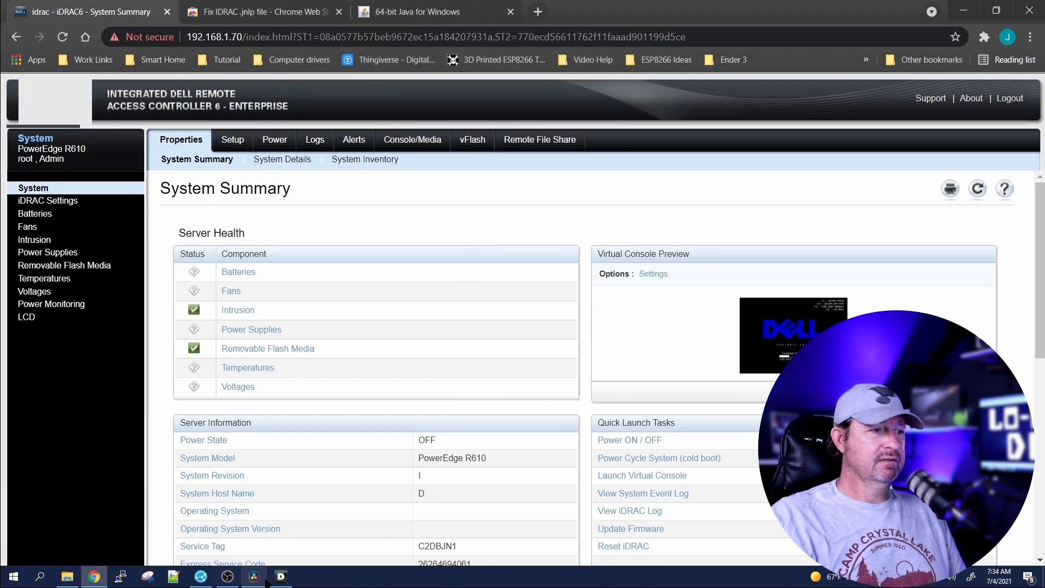
pyautogui.click(642, 474)
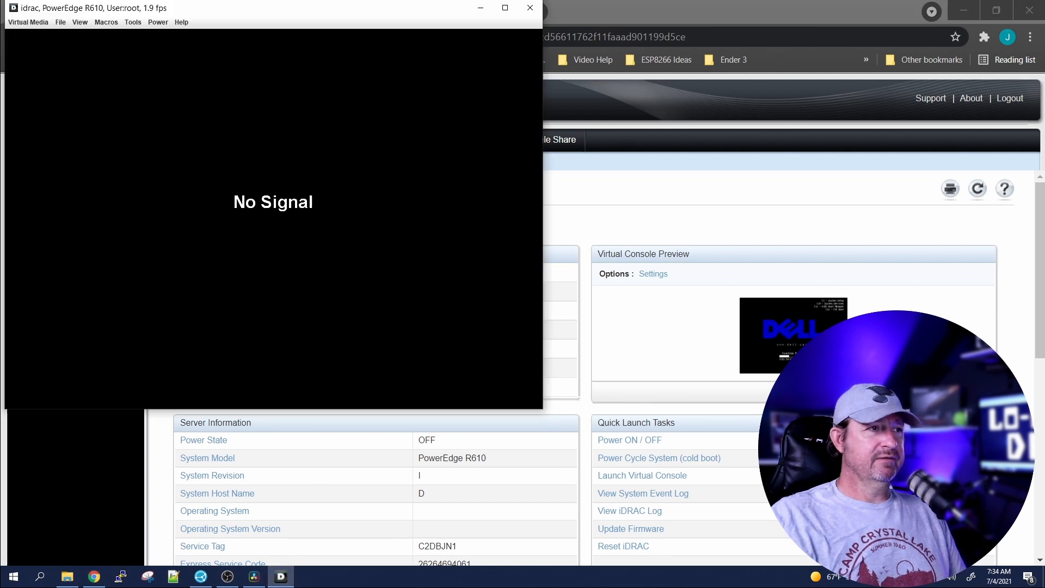